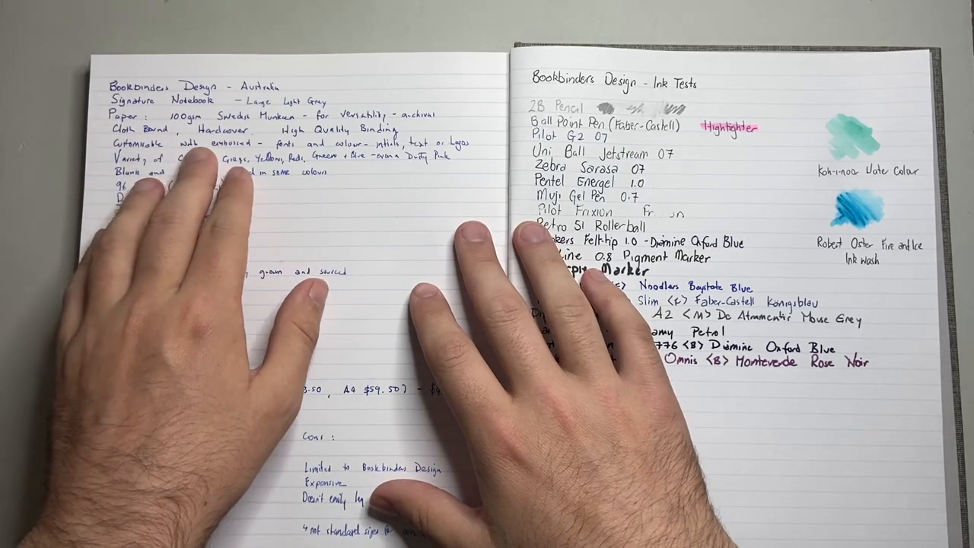
pyautogui.moveTo(304, 305)
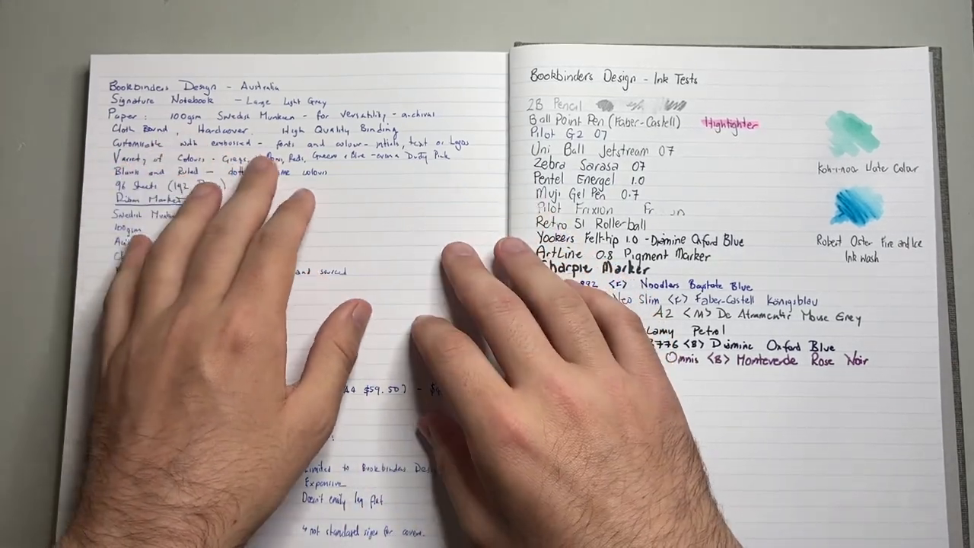